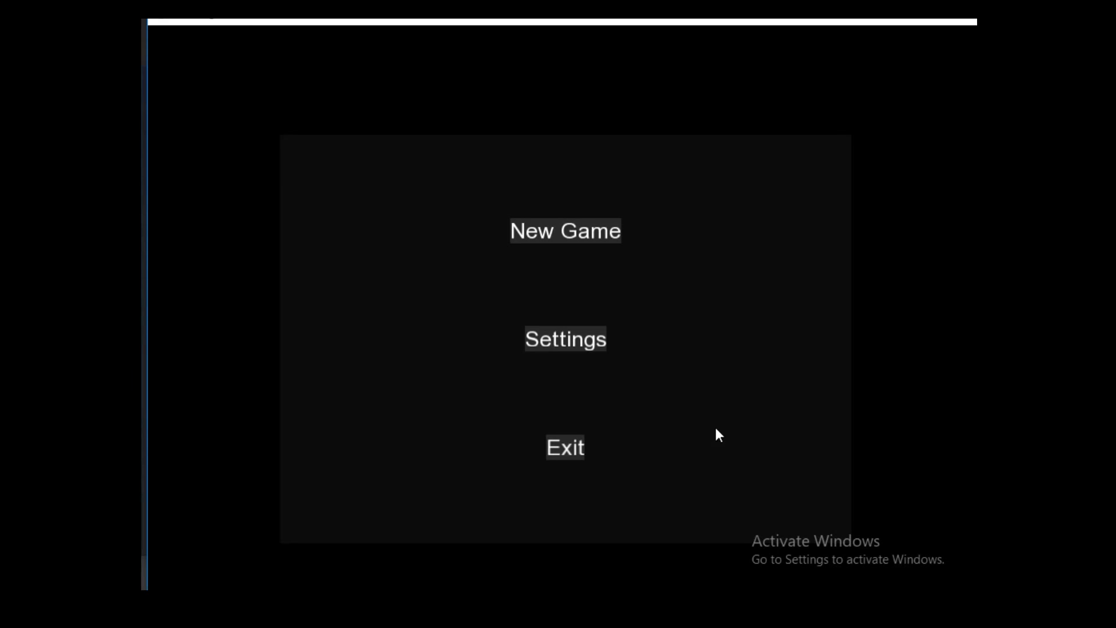
mouse_move(605, 241)
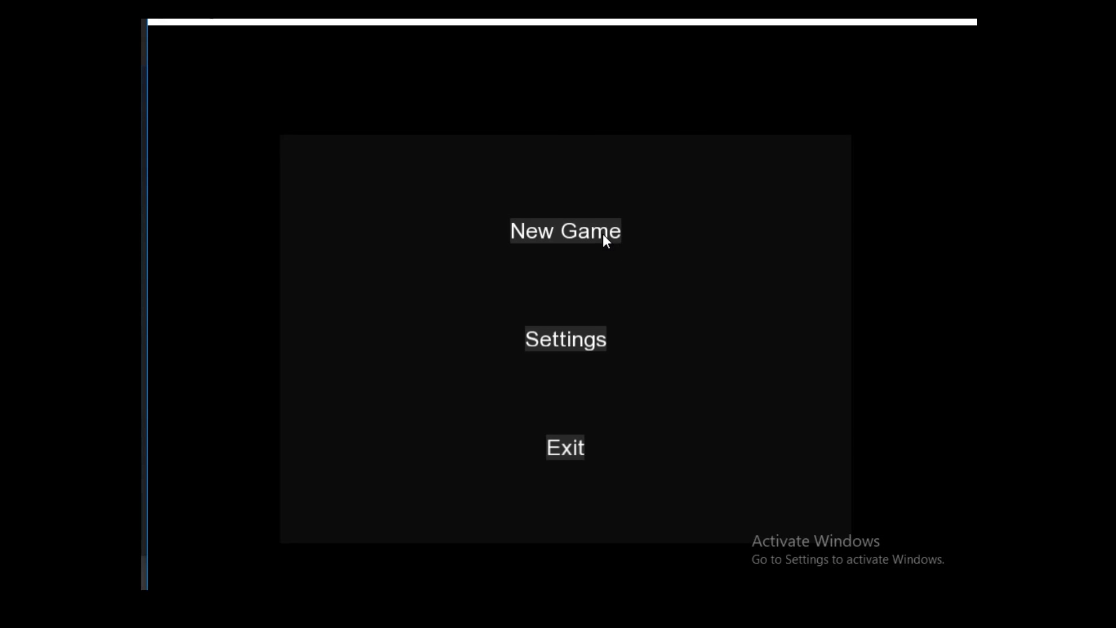
Step: Start a new game from the main menu
left_click(565, 231)
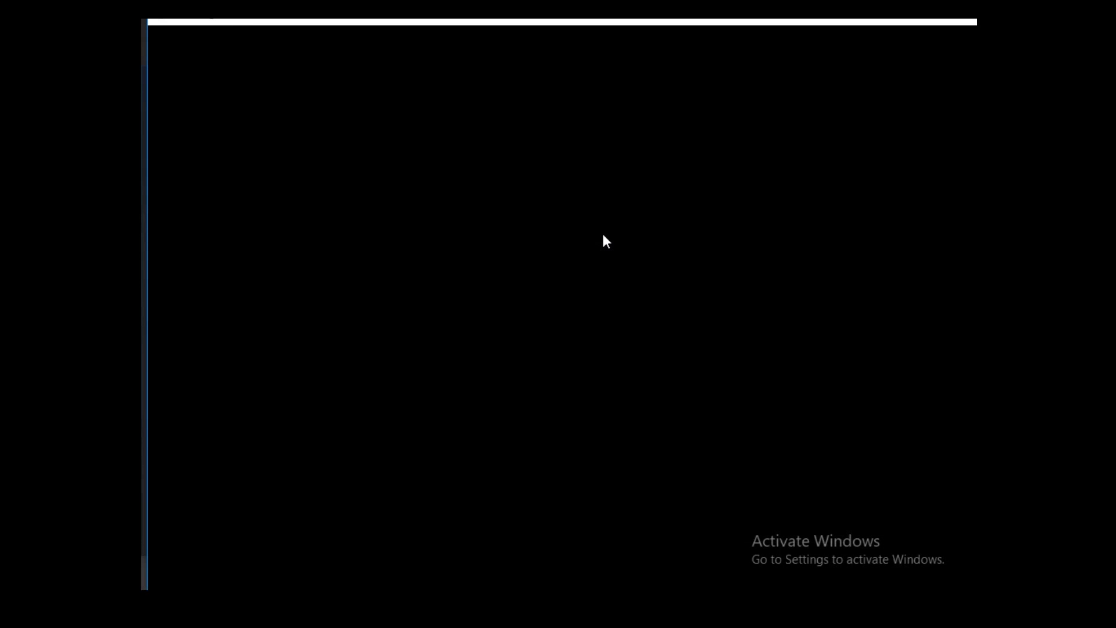
mouse_move(604, 236)
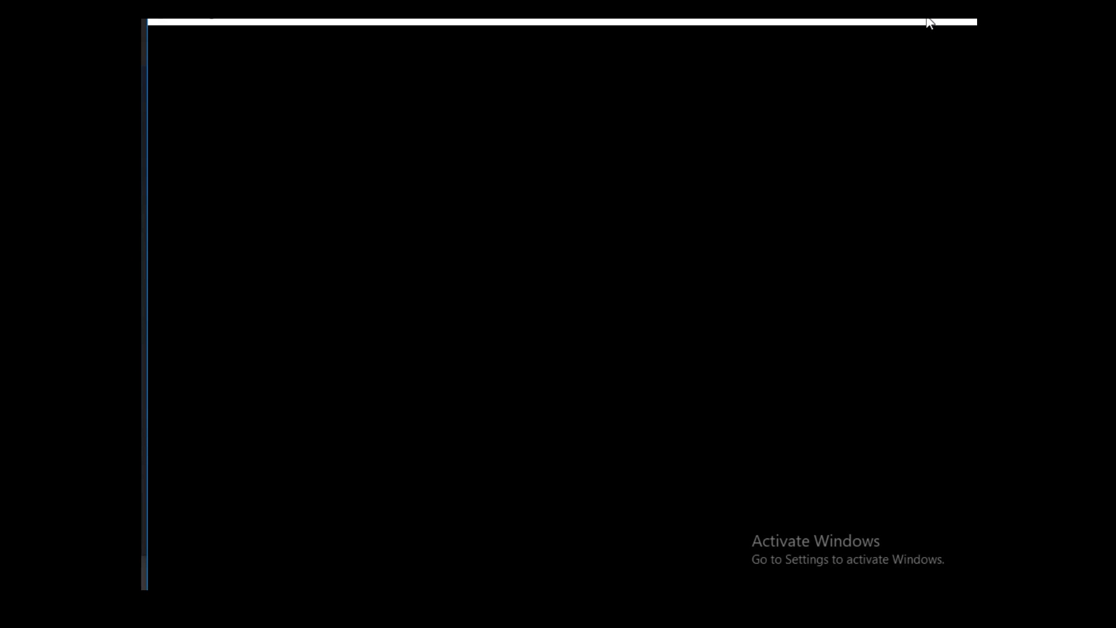
mouse_move(642, 202)
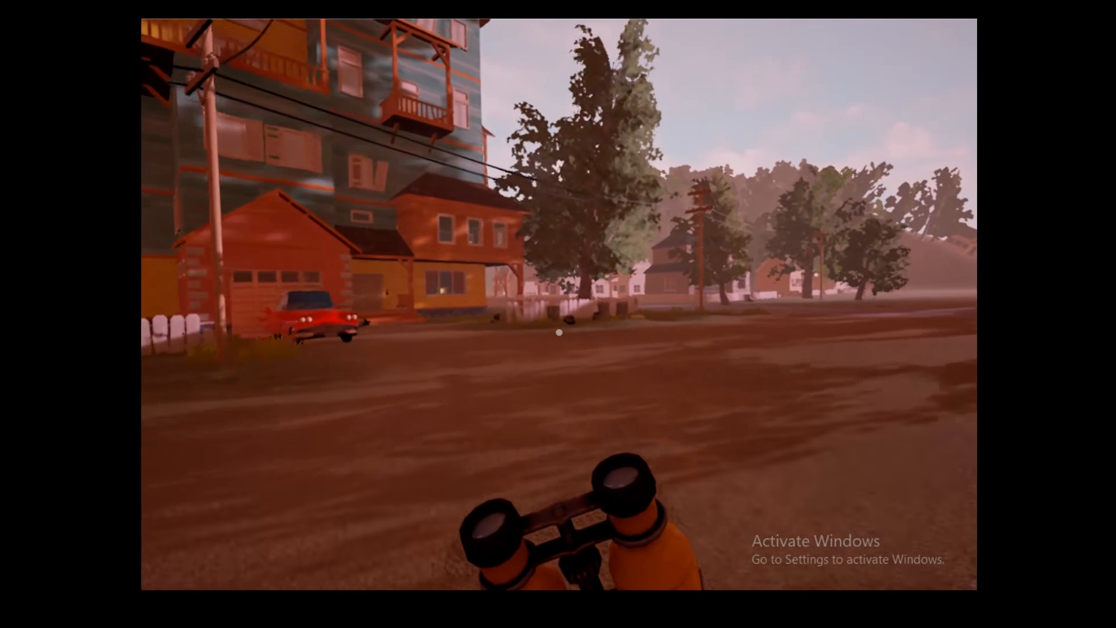
mouse_move(558, 335)
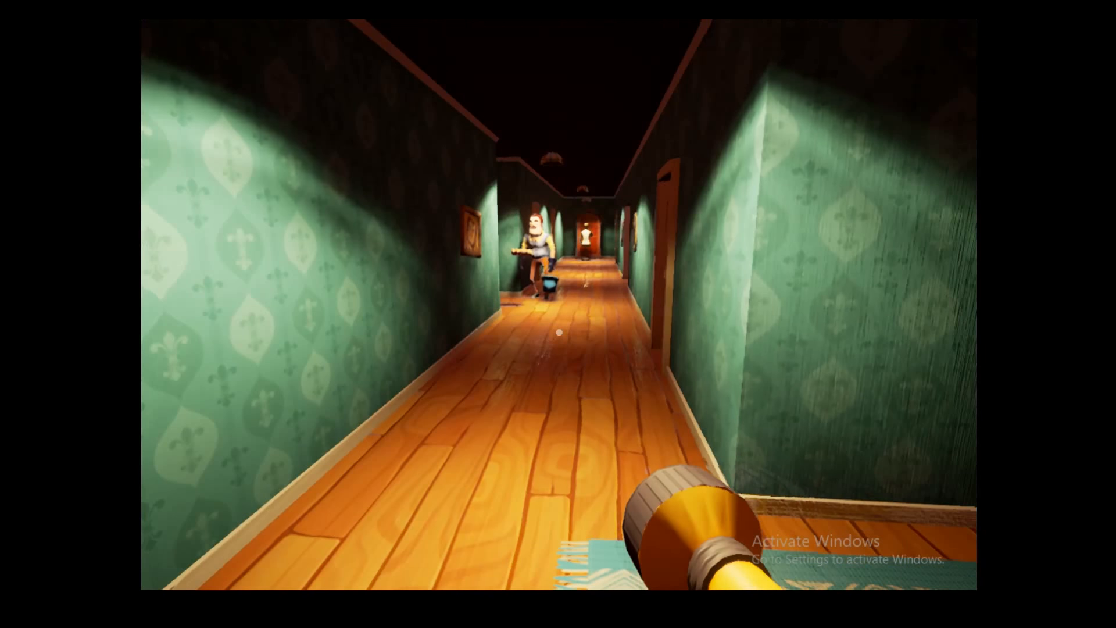
mouse_move(558, 332)
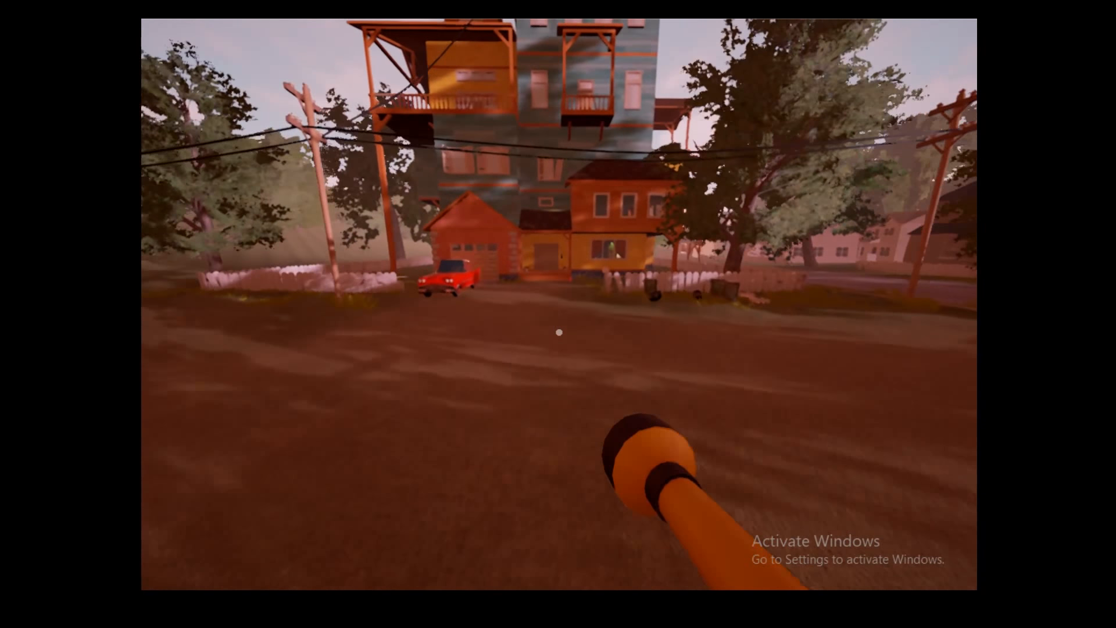
mouse_move(558, 332)
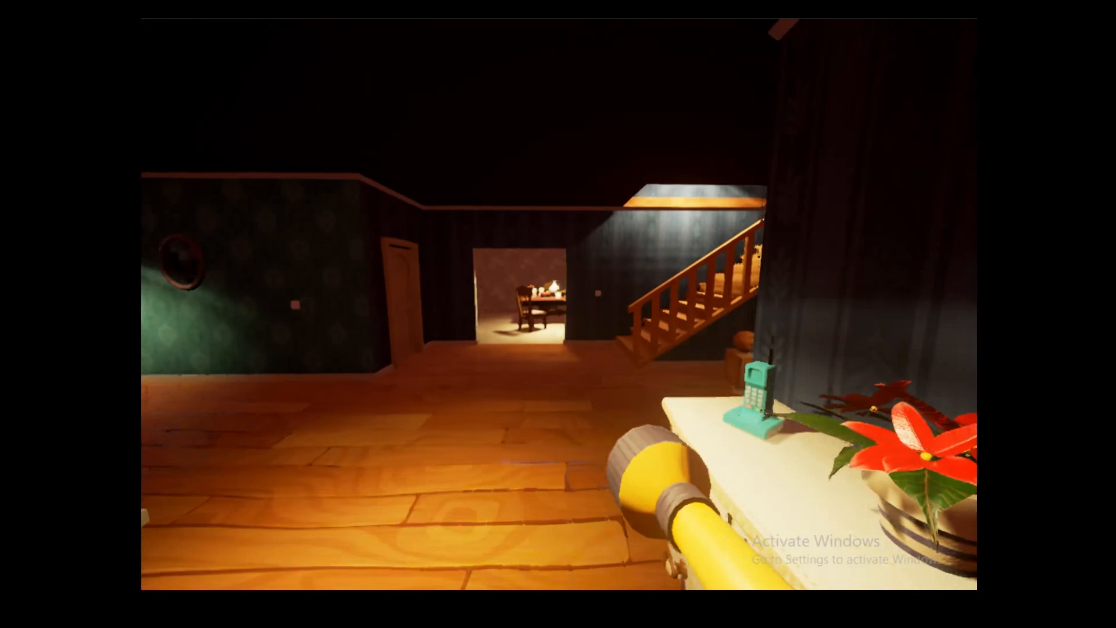
mouse_move(558, 314)
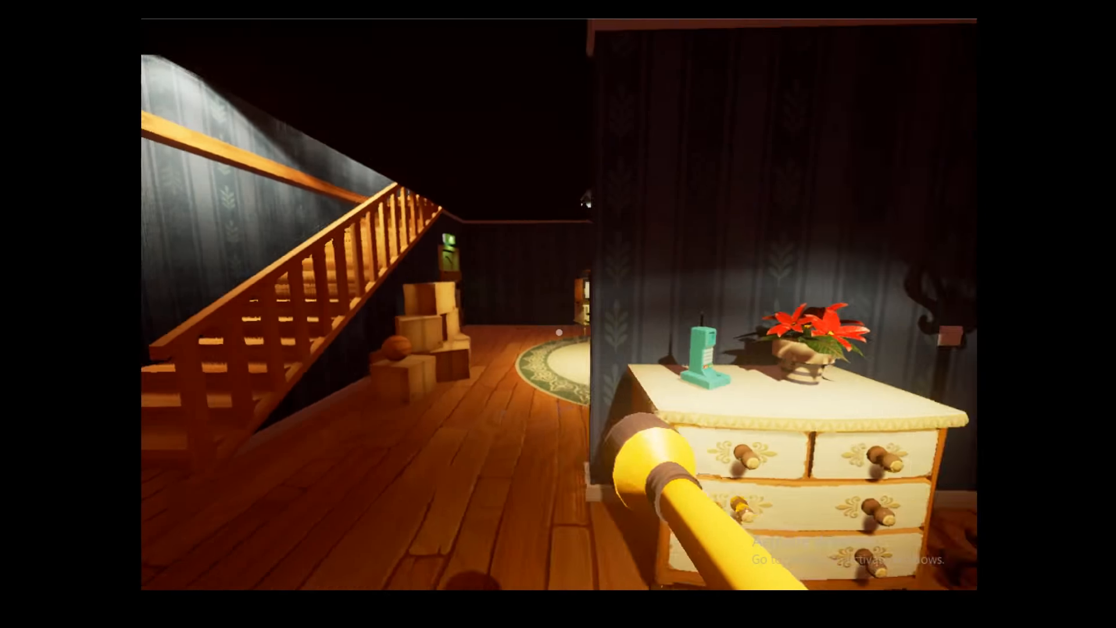
mouse_move(558, 314)
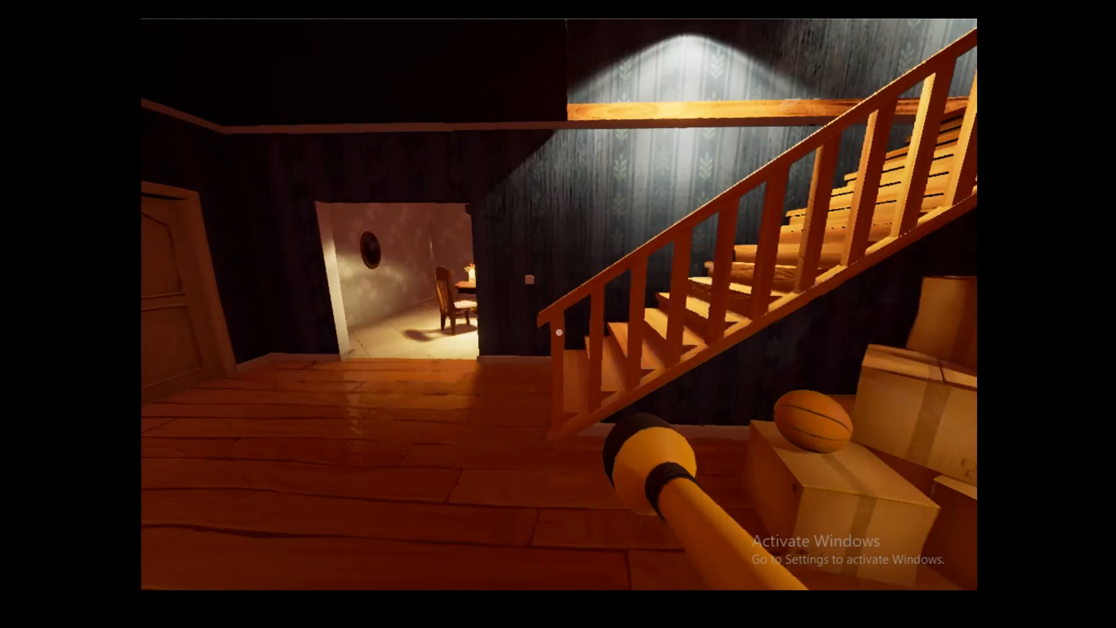
mouse_move(558, 314)
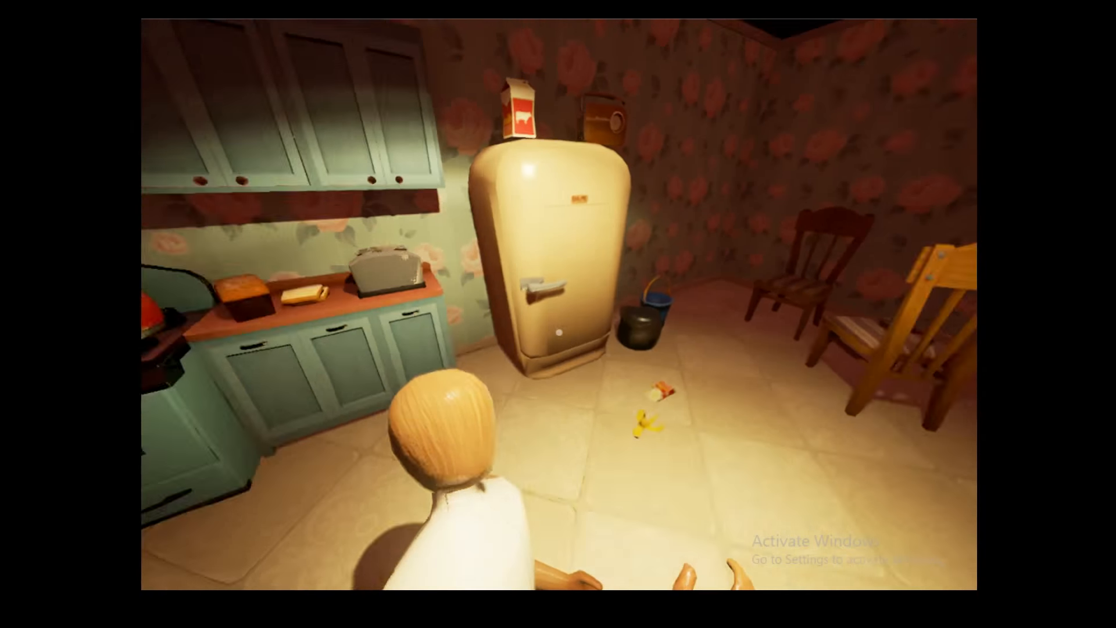
Step: Interact to get inside the house by the porch window overlooking the yellow car
left_click(534, 285)
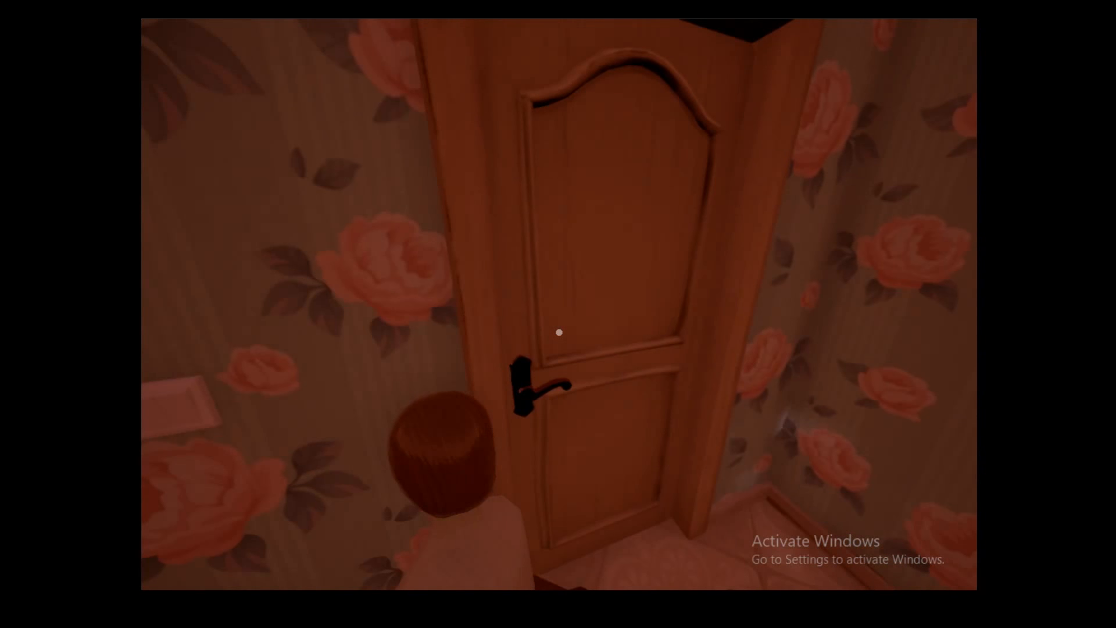
left_click(557, 334)
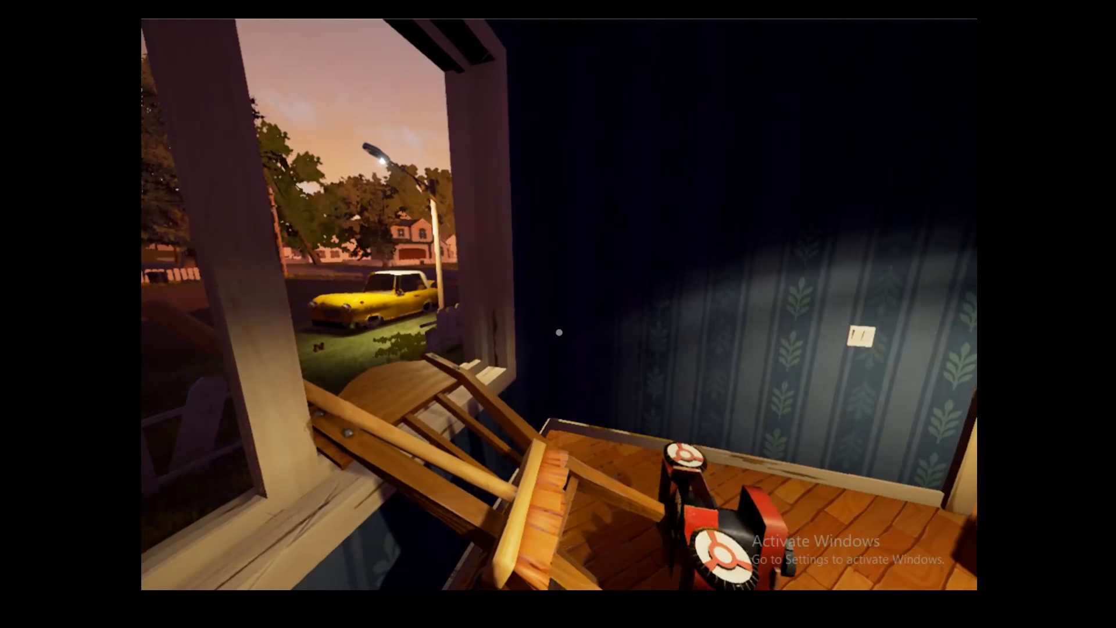
mouse_move(558, 314)
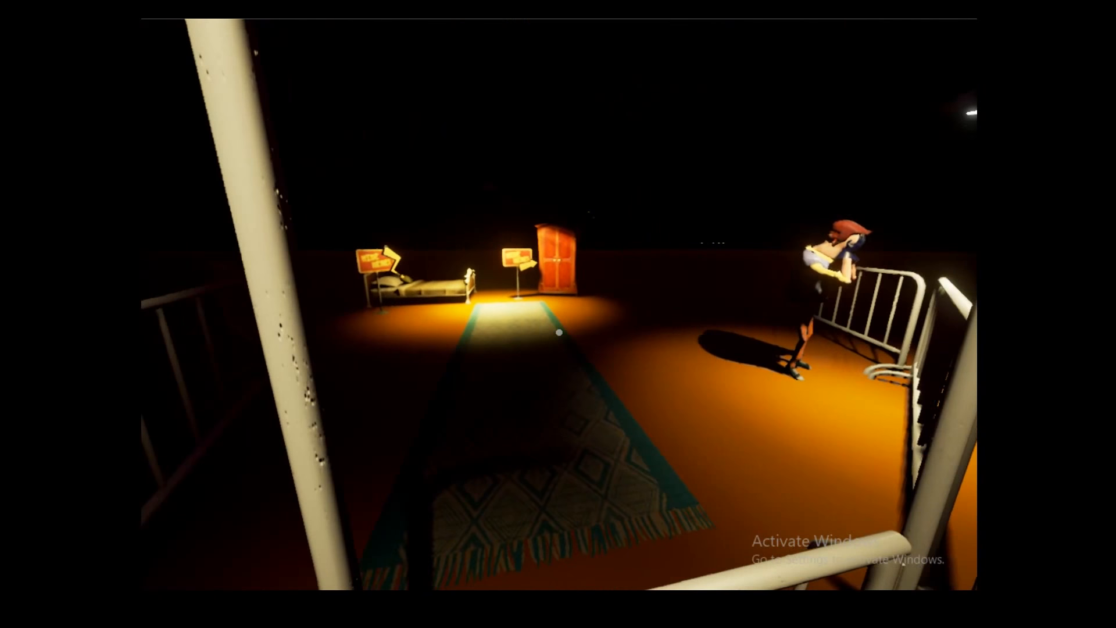
mouse_move(559, 332)
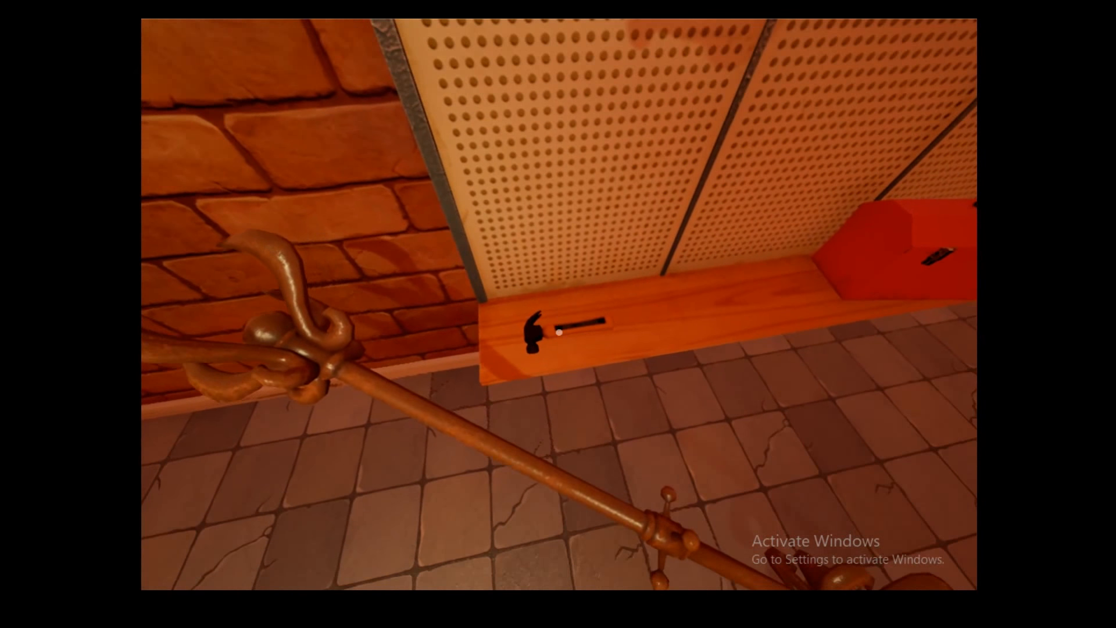
mouse_move(558, 332)
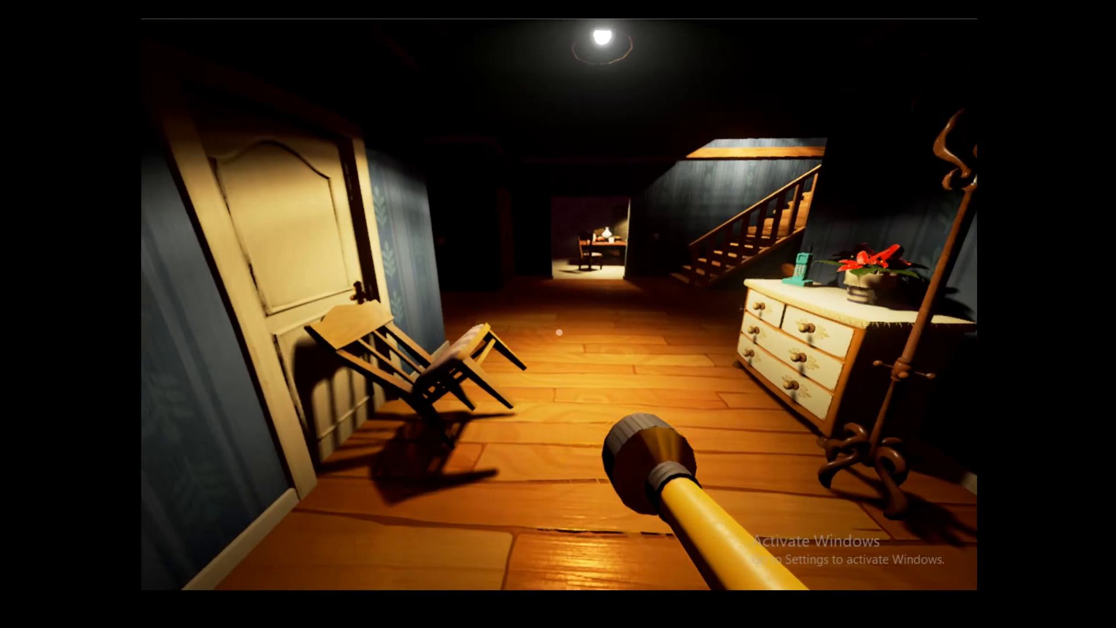
mouse_move(558, 313)
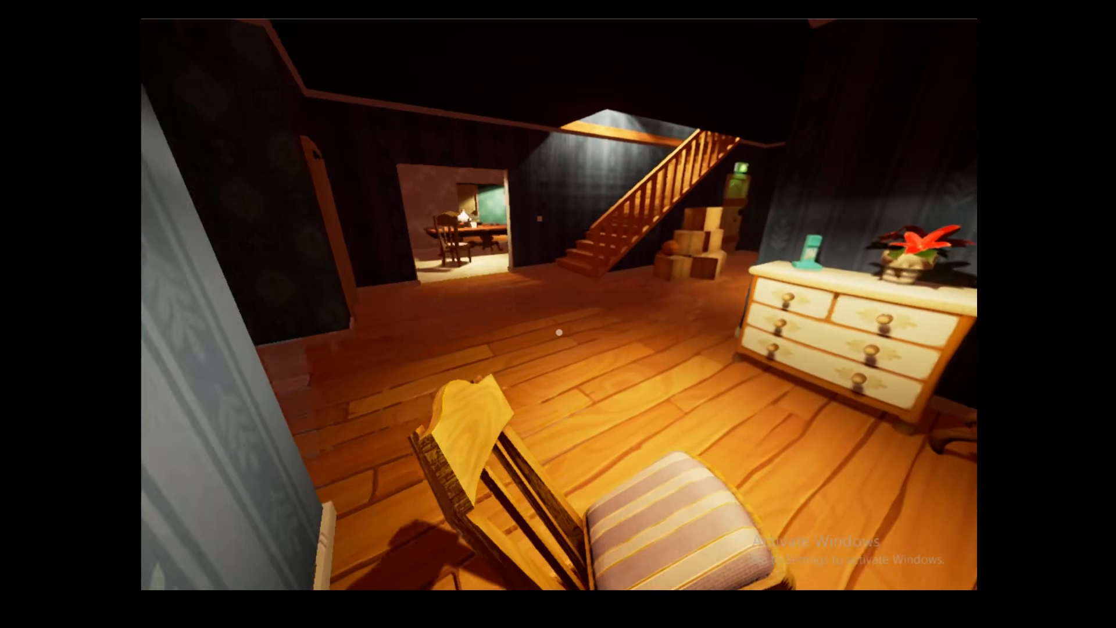
mouse_move(558, 332)
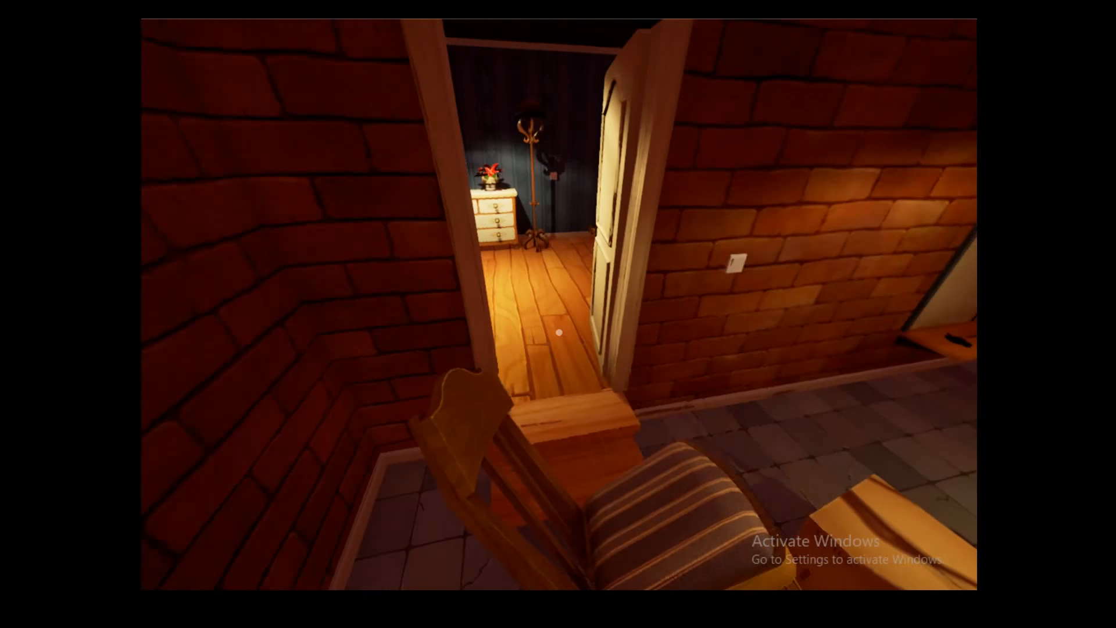